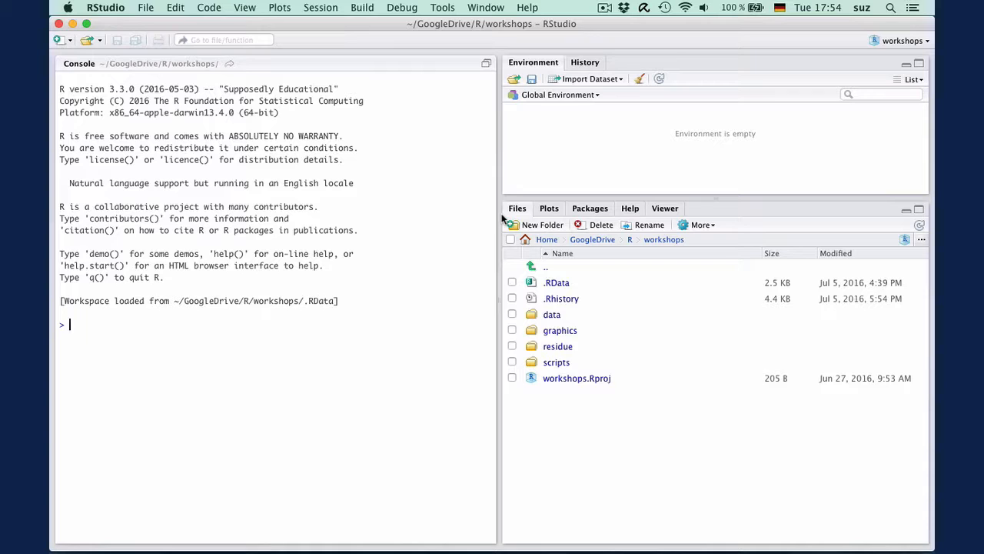
Step: Load the collostructions package by running library(collostructions) in the console
{"action": "type", "text": "l"}
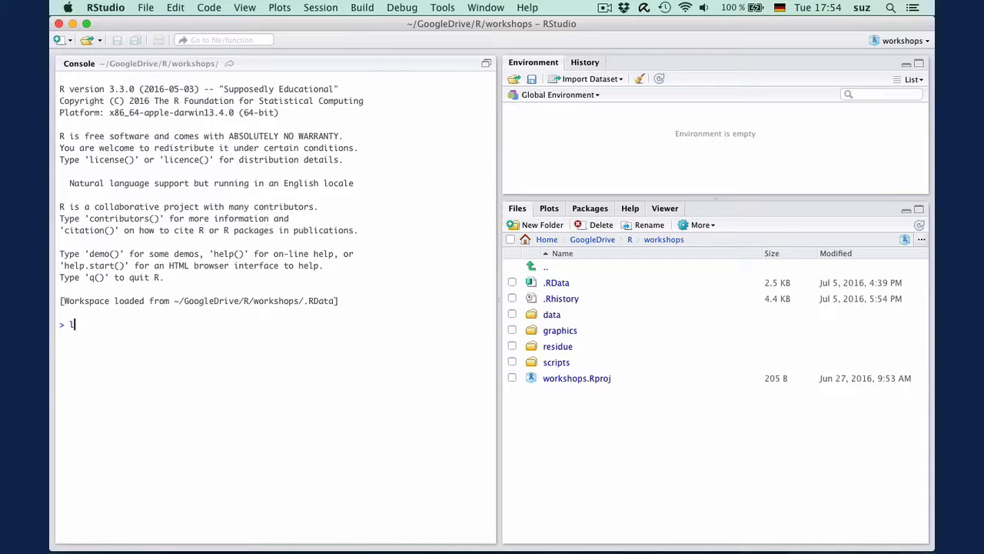
{"action": "type", "text": "ibrary(collostructions"}
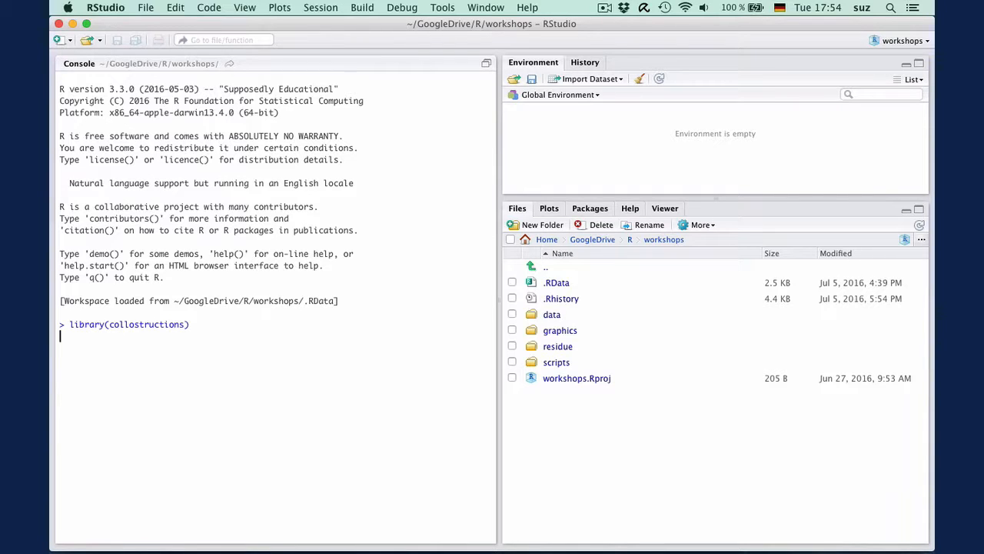
{"action": "key", "text": "Return"}
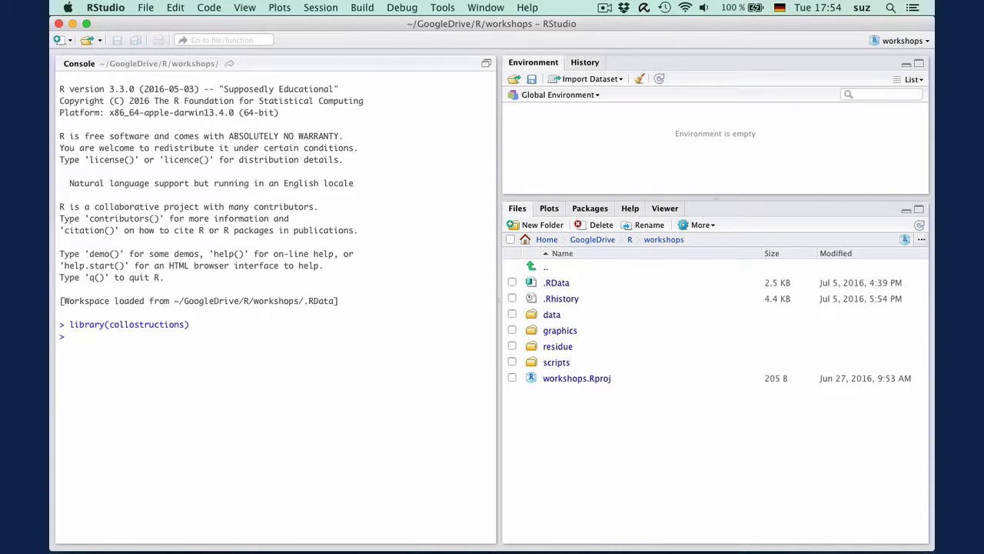
Step: From the Packages pane, show collostructions' help-page index and its DESCRIPTION file
{"action": "left_click", "coordinate": [590, 207]}
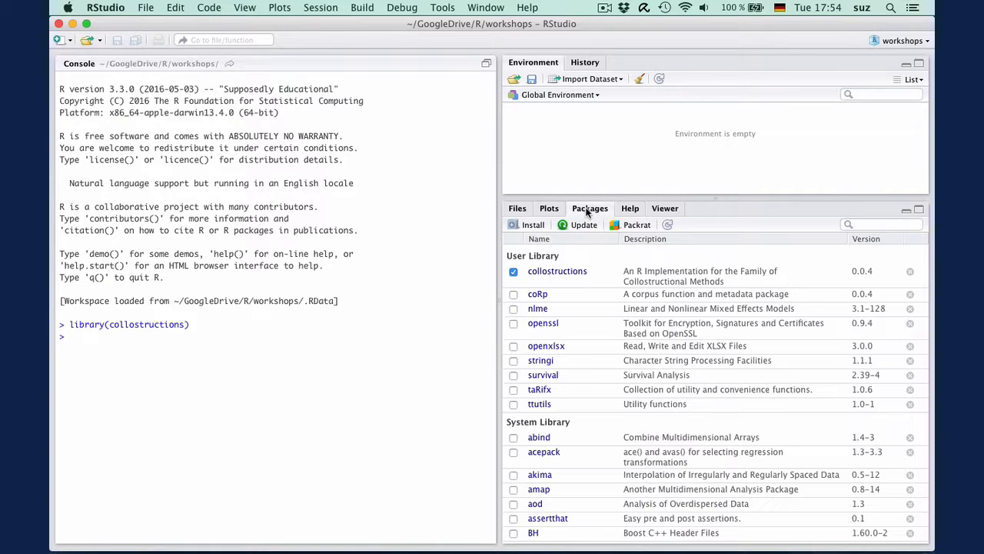
{"action": "left_click", "coordinate": [557, 271]}
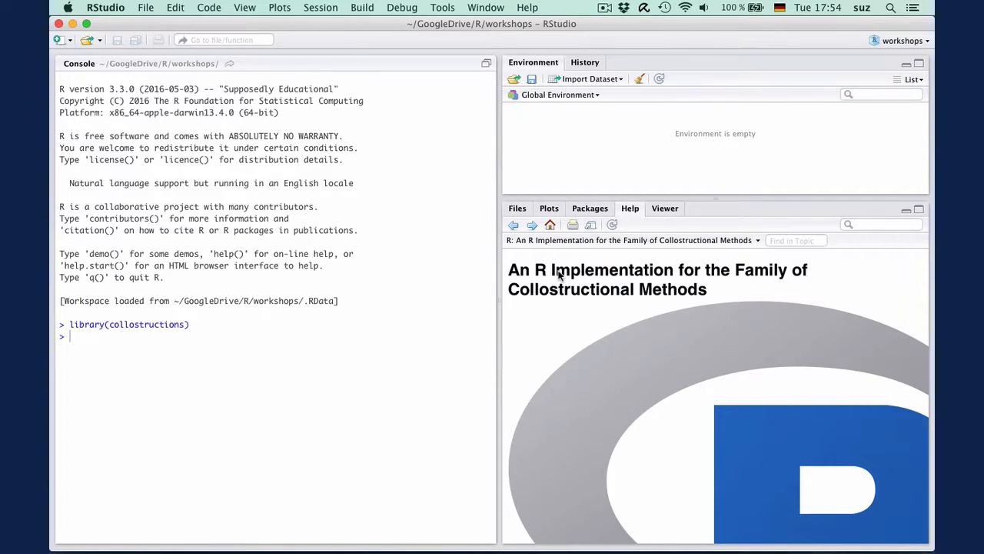
{"action": "scroll", "scroll_direction": "down", "scroll_amount": 3}
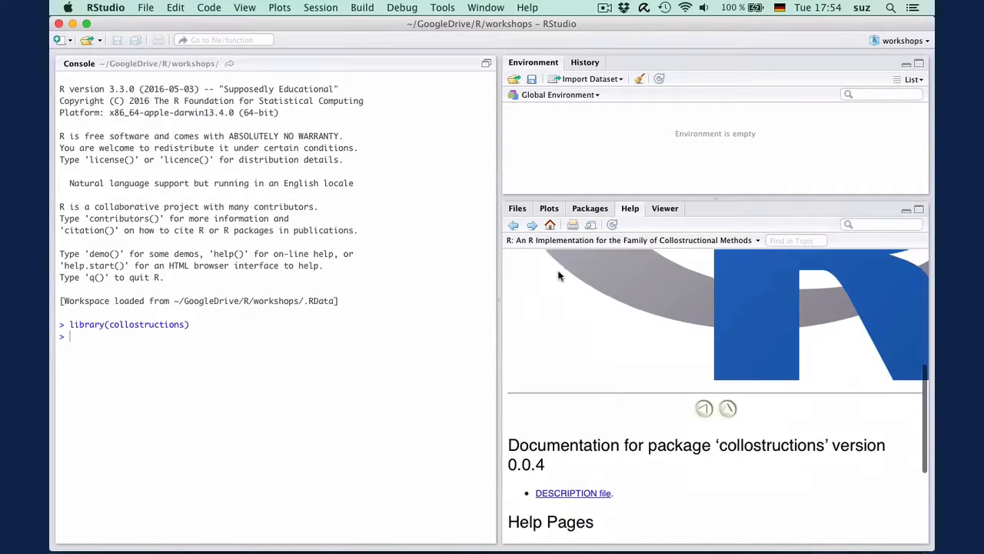
{"action": "scroll", "scroll_direction": "down", "scroll_amount": 3}
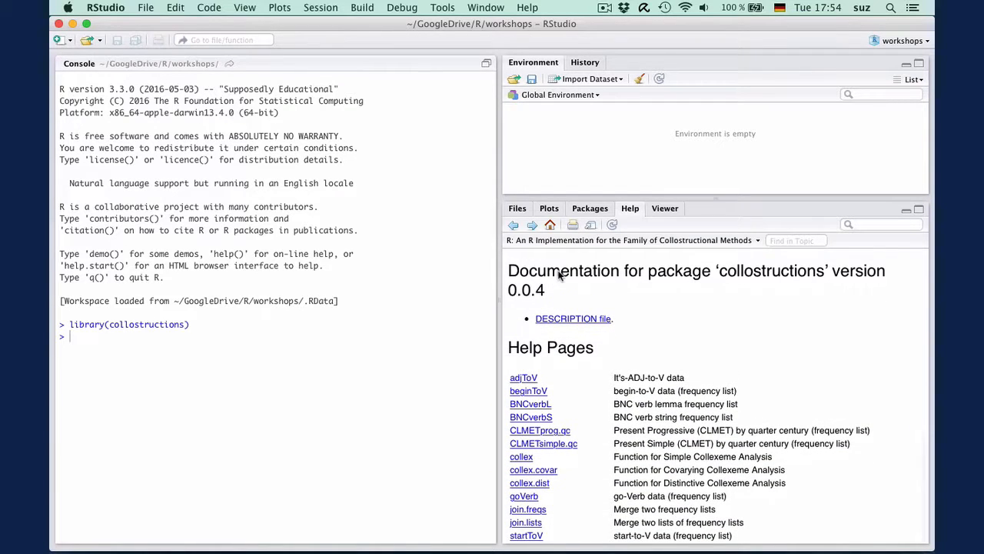
{"action": "mouse_move", "coordinate": [658, 323]}
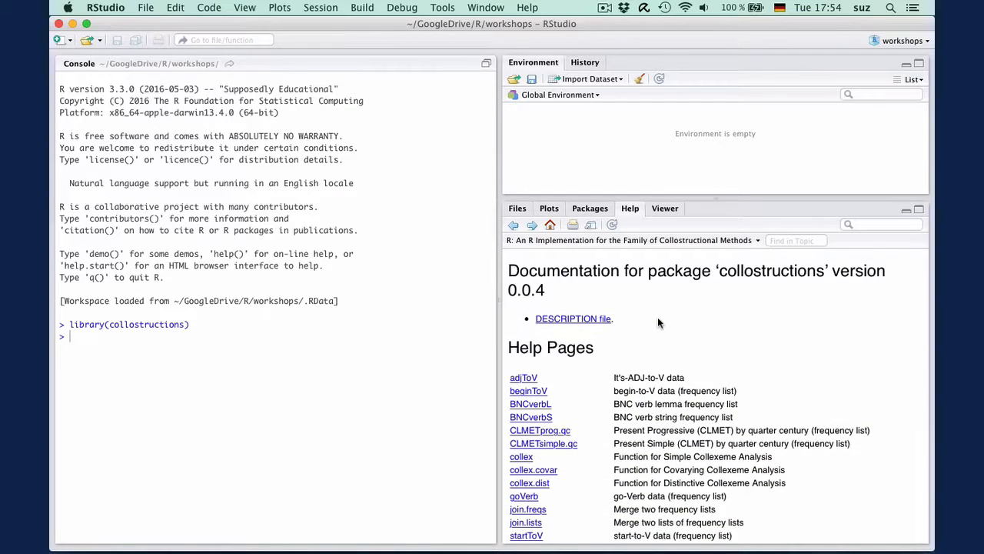
{"action": "mouse_move", "coordinate": [581, 322]}
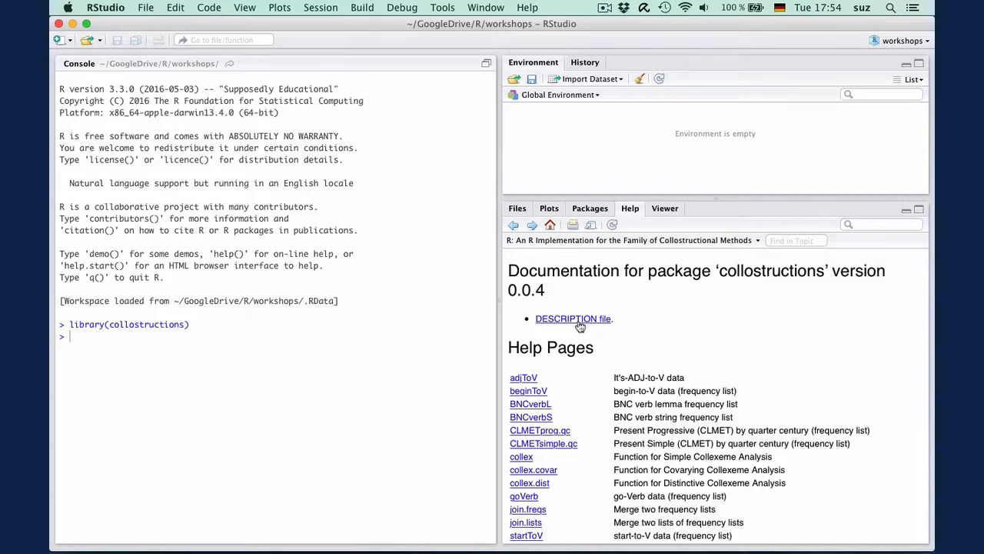
{"action": "left_click", "coordinate": [572, 318]}
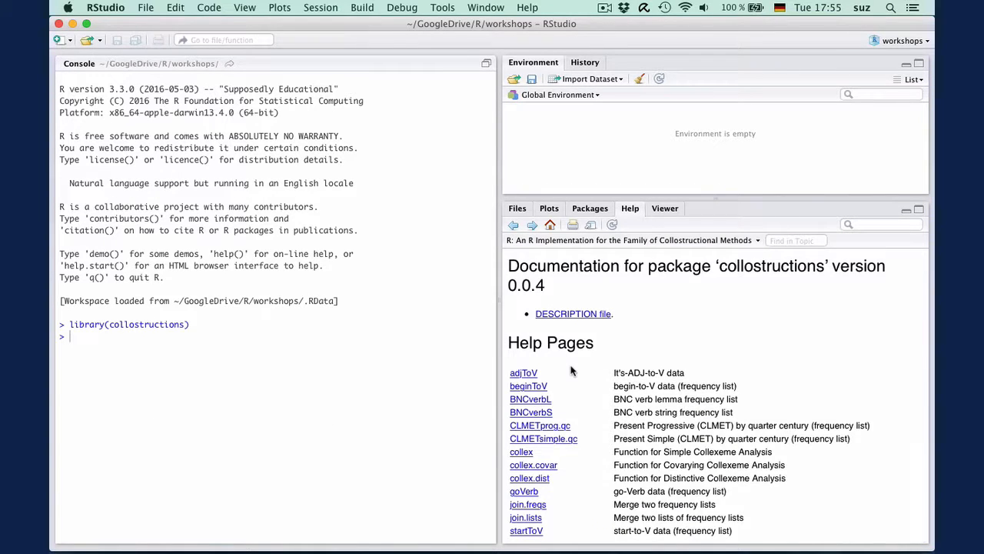
{"action": "mouse_move", "coordinate": [570, 361]}
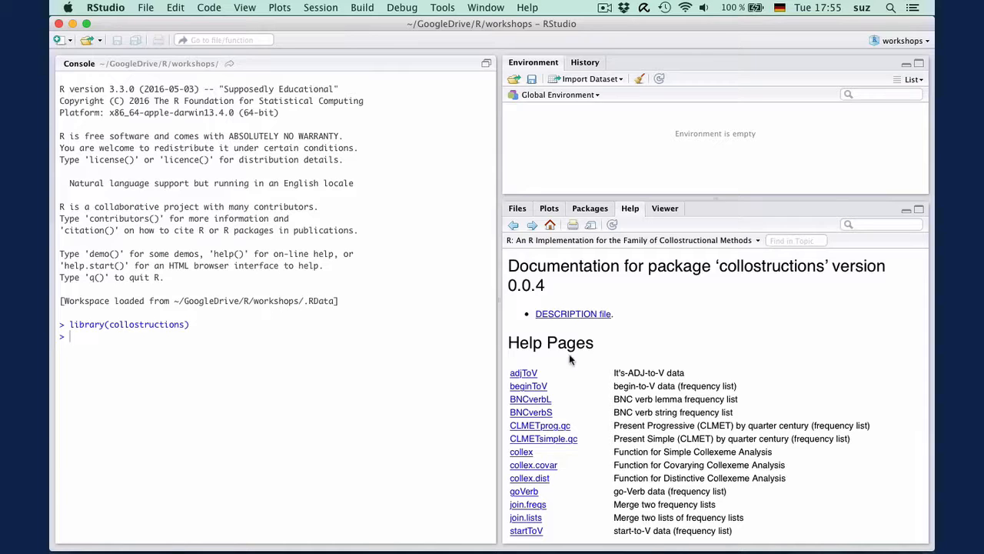
{"action": "mouse_move", "coordinate": [566, 353]}
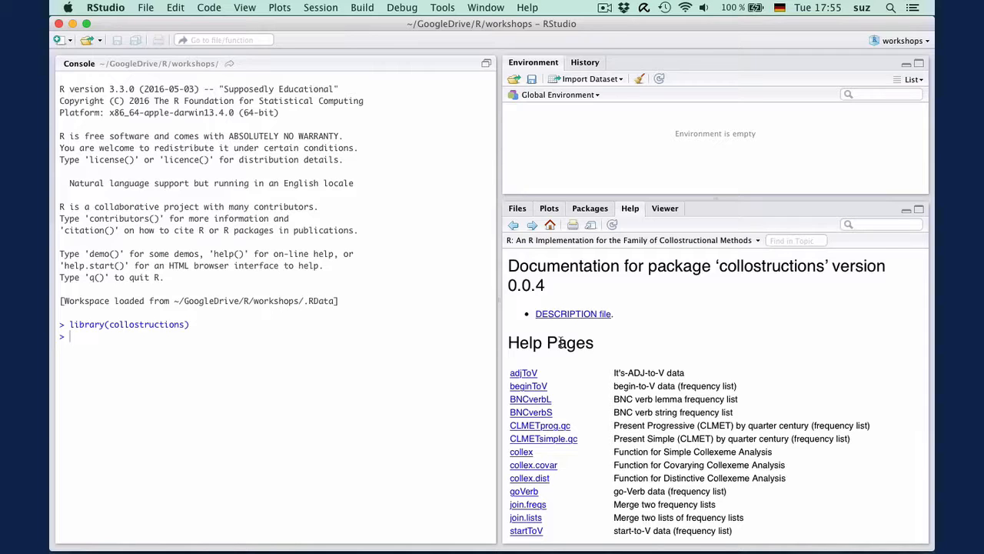
{"action": "mouse_move", "coordinate": [535, 390]}
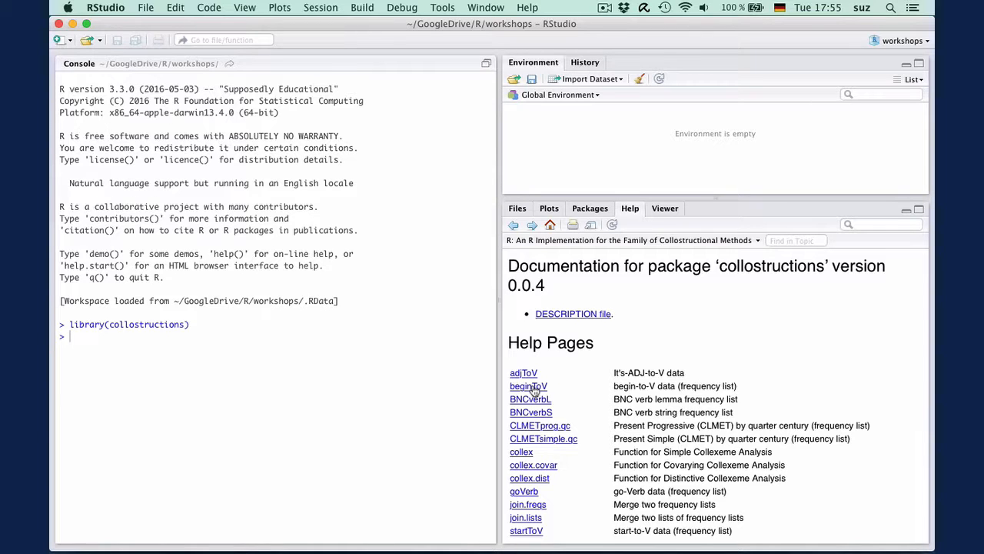
Step: Read the begin-to-V dataset help page down to its examples, then return to the package index
{"action": "left_click", "coordinate": [529, 385]}
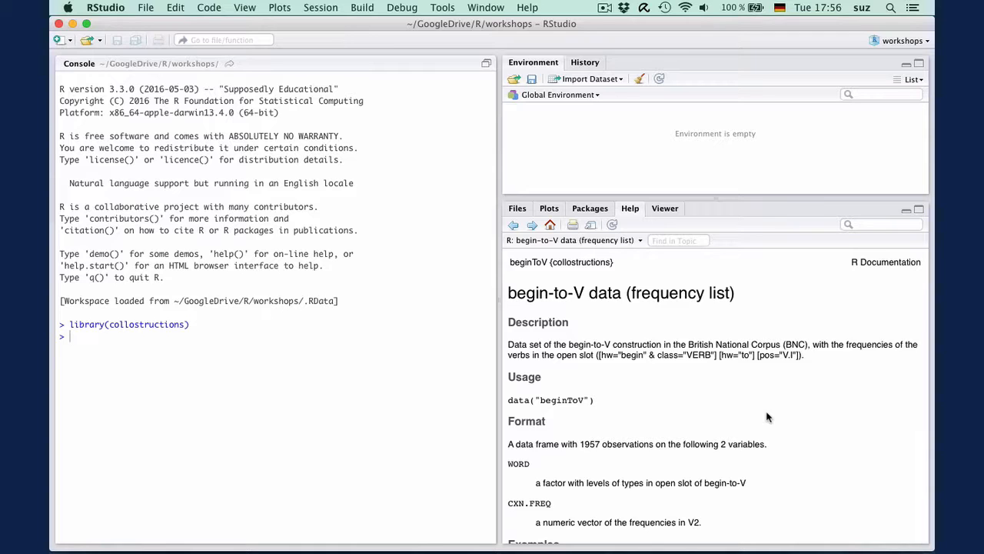
{"action": "mouse_move", "coordinate": [895, 384]}
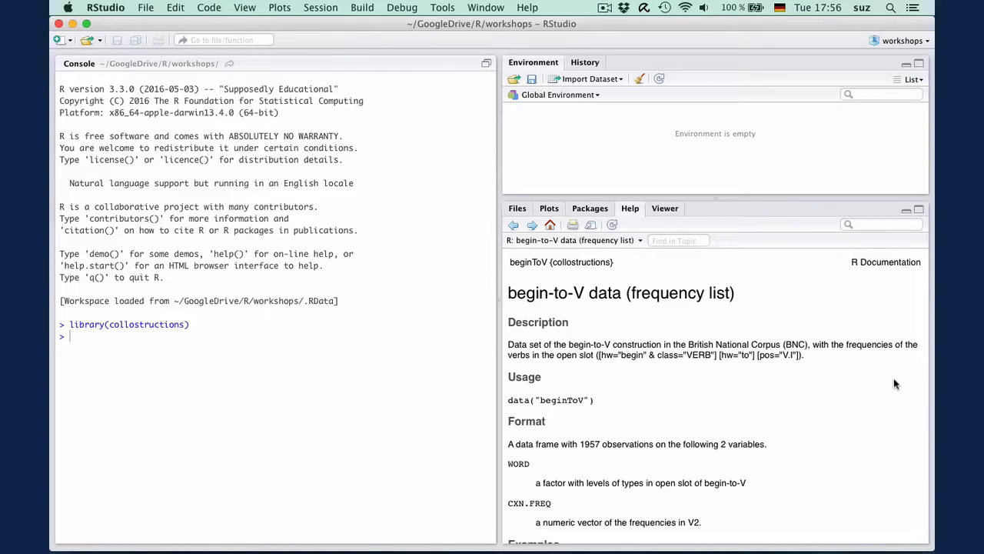
{"action": "scroll", "scroll_direction": "down", "scroll_amount": 3}
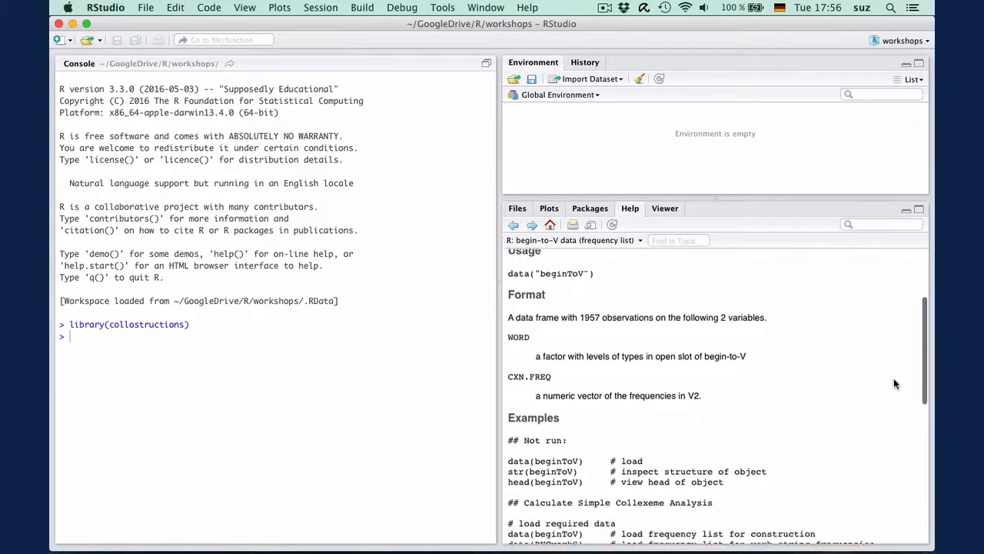
{"action": "scroll", "scroll_direction": "down", "scroll_amount": 3}
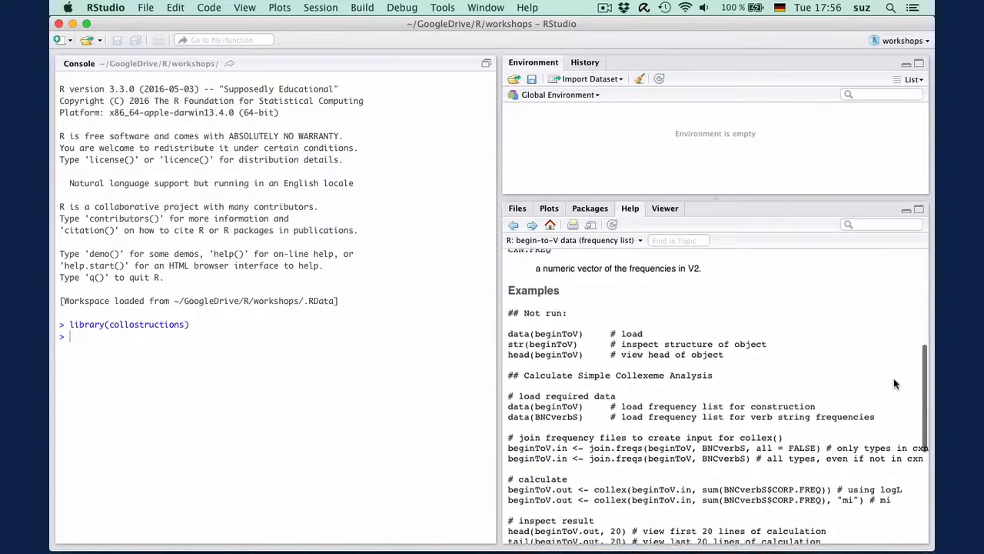
{"action": "scroll", "scroll_direction": "down", "scroll_amount": 3}
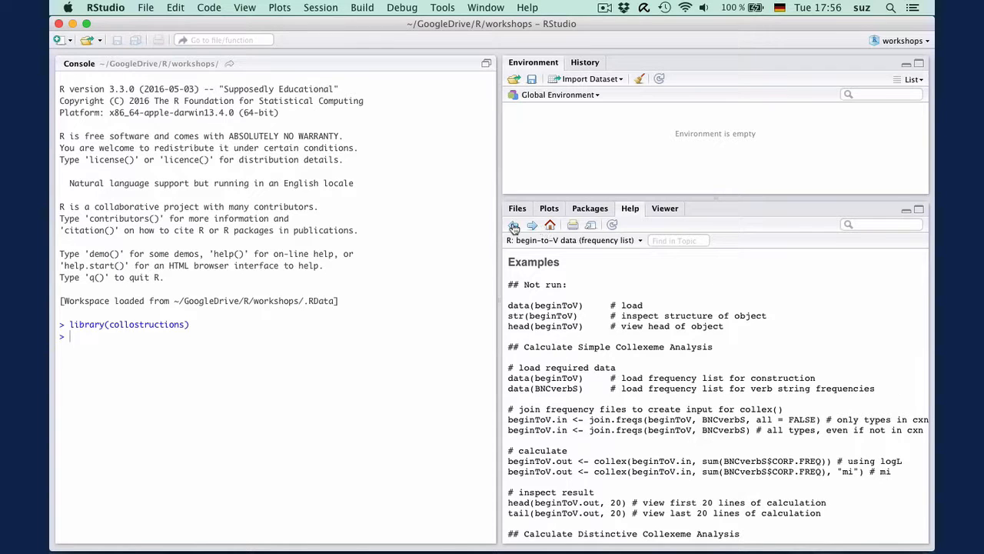
{"action": "left_click", "coordinate": [514, 224]}
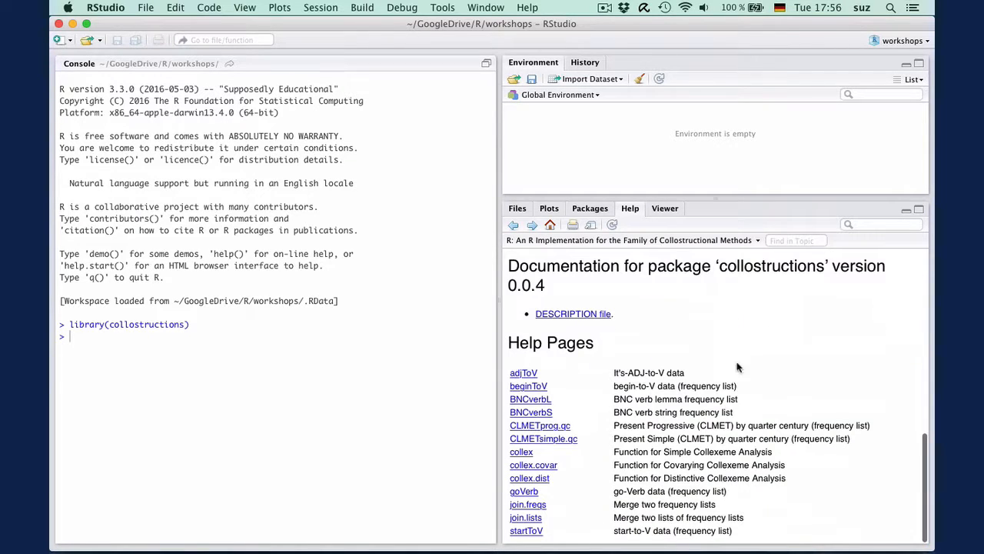
{"action": "mouse_move", "coordinate": [800, 398]}
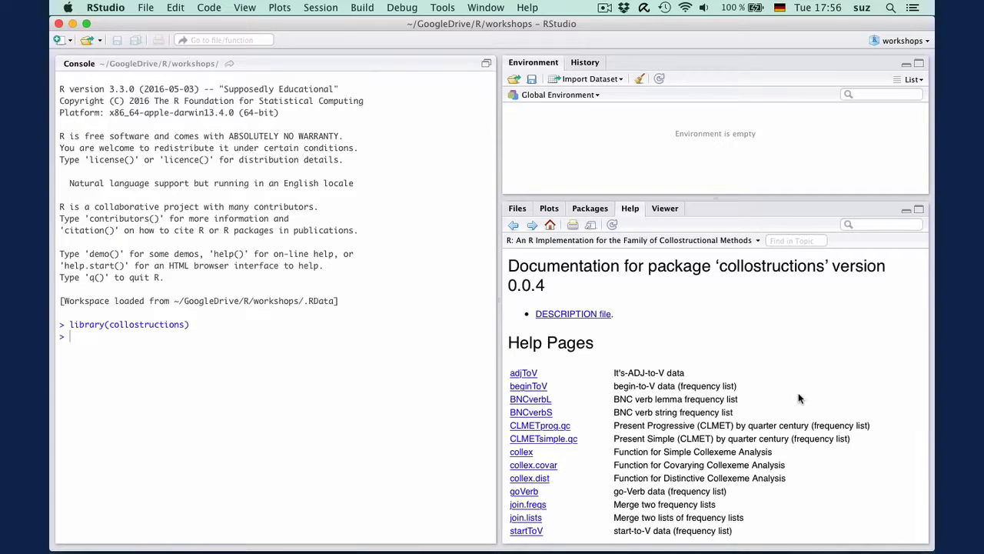
{"action": "mouse_move", "coordinate": [521, 454]}
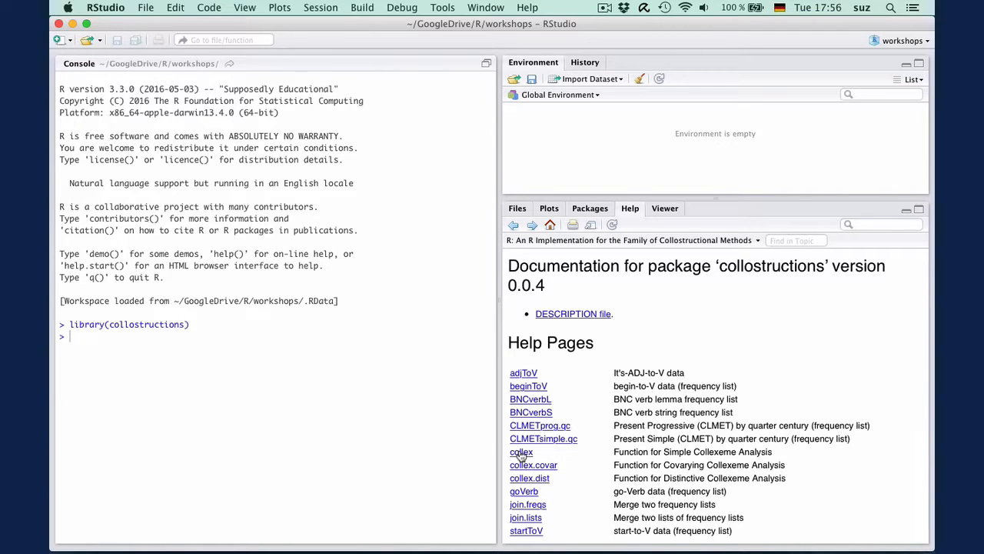
Step: Read the collex help page through Arguments, Value, Note and References down to Examples
{"action": "left_click", "coordinate": [522, 453]}
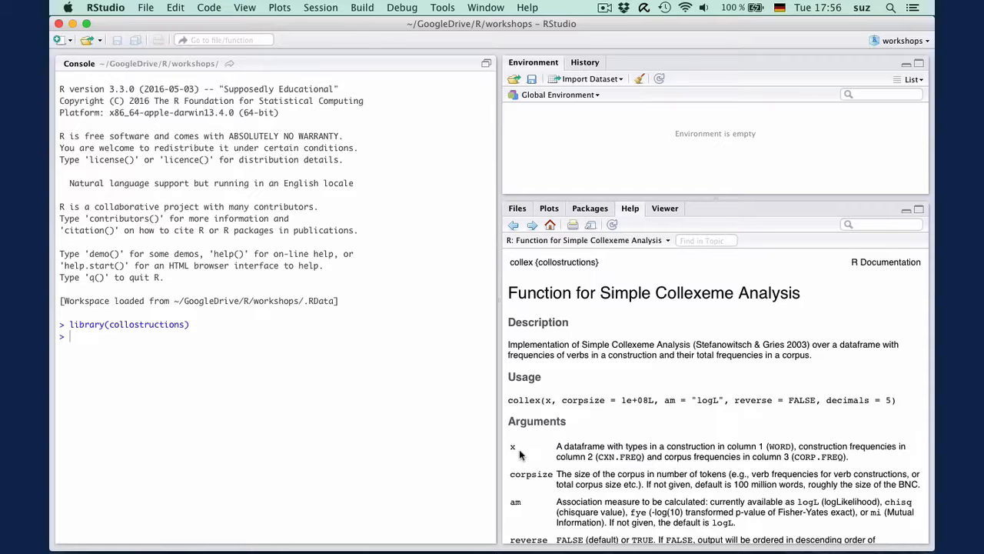
{"action": "scroll", "scroll_direction": "down", "scroll_amount": 3}
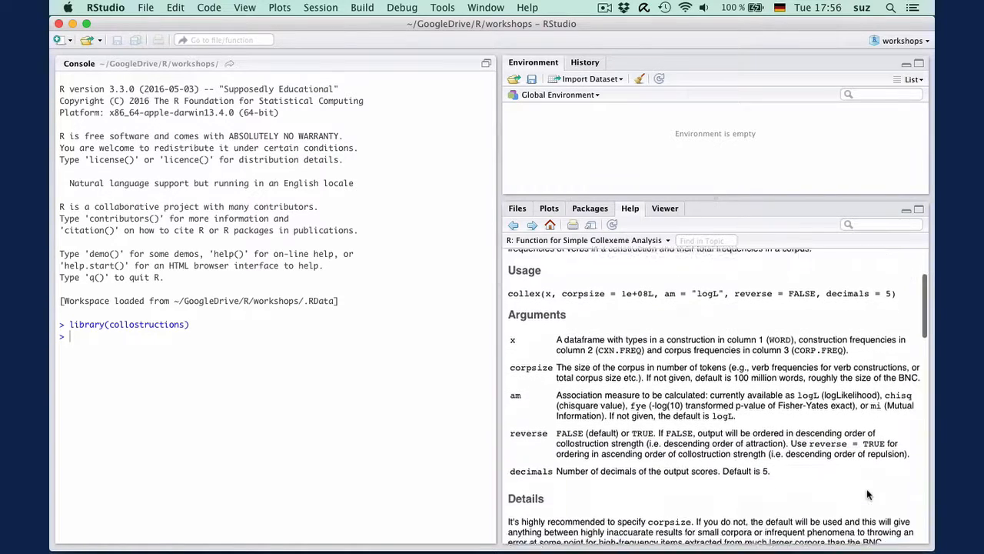
{"action": "scroll", "scroll_direction": "down", "scroll_amount": 3}
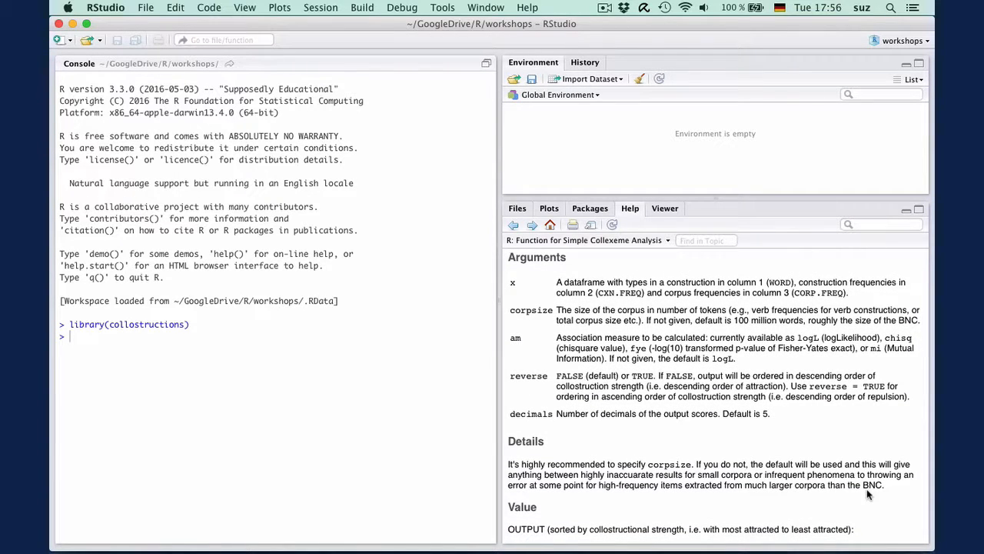
{"action": "scroll", "scroll_direction": "down", "scroll_amount": 3}
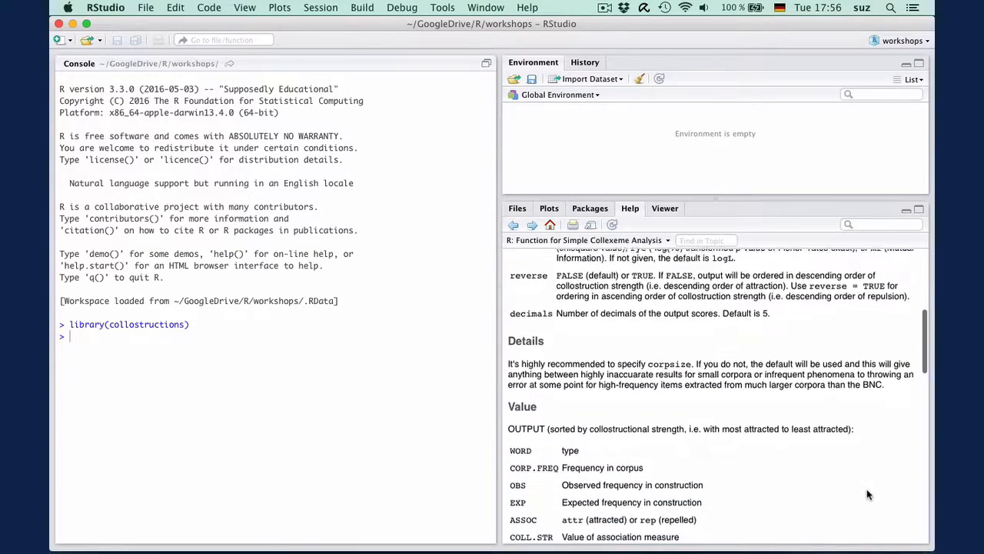
{"action": "scroll", "scroll_direction": "down", "scroll_amount": 3}
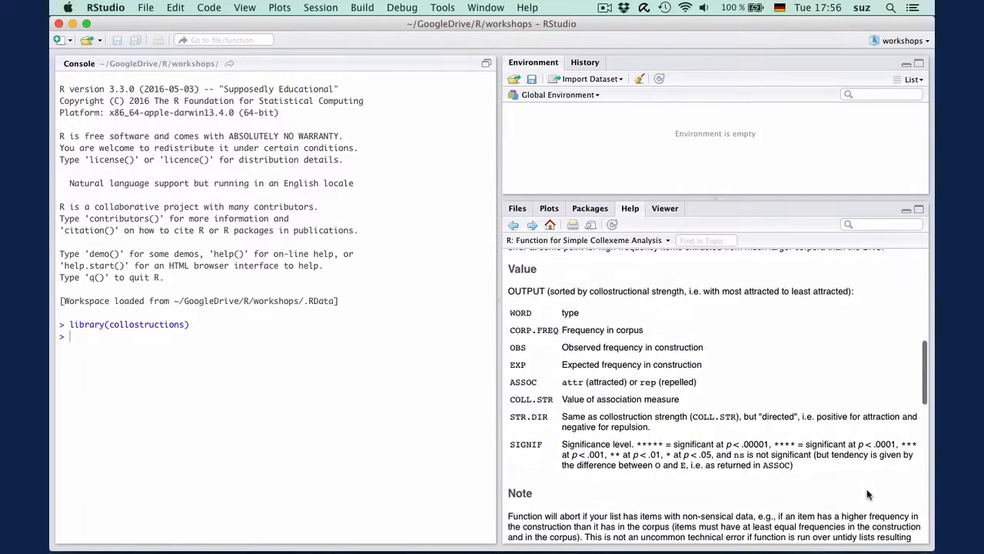
{"action": "scroll", "scroll_direction": "down", "scroll_amount": 3}
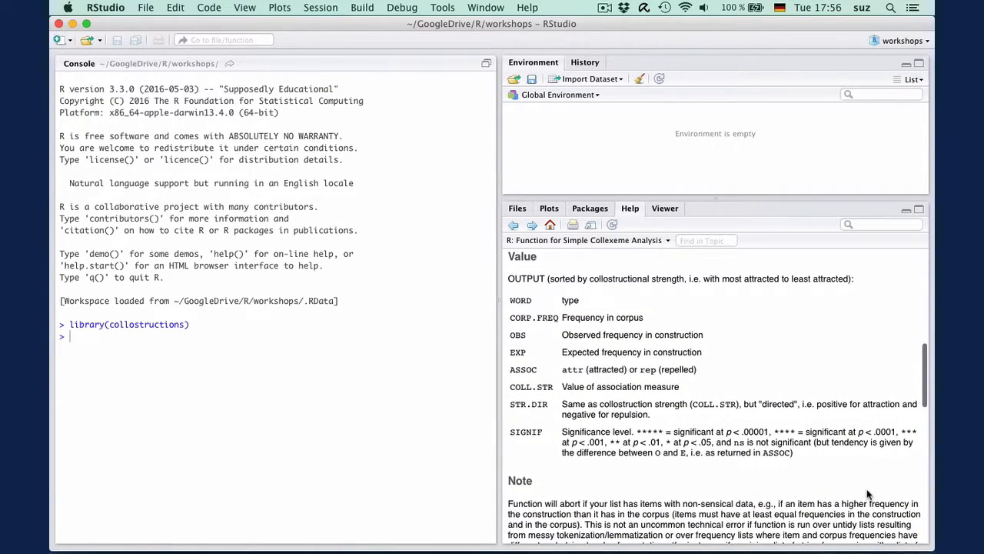
{"action": "scroll", "scroll_direction": "down", "scroll_amount": 3}
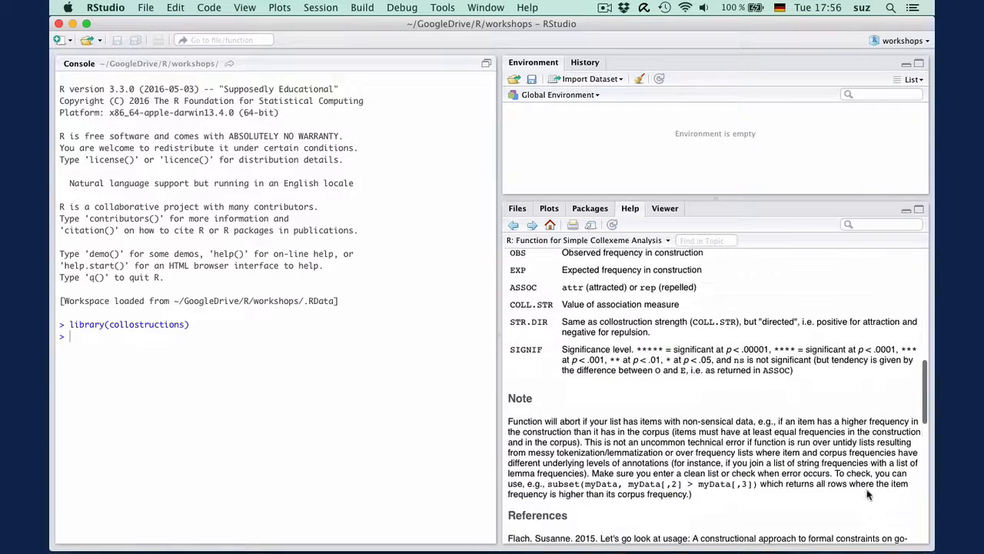
{"action": "scroll", "scroll_direction": "down", "scroll_amount": 3}
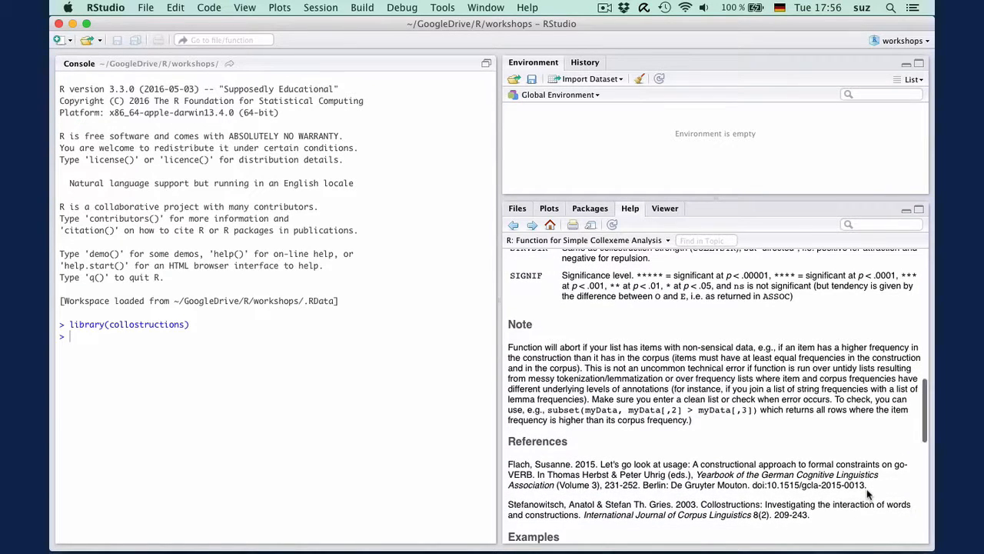
{"action": "scroll", "scroll_direction": "down", "scroll_amount": 3}
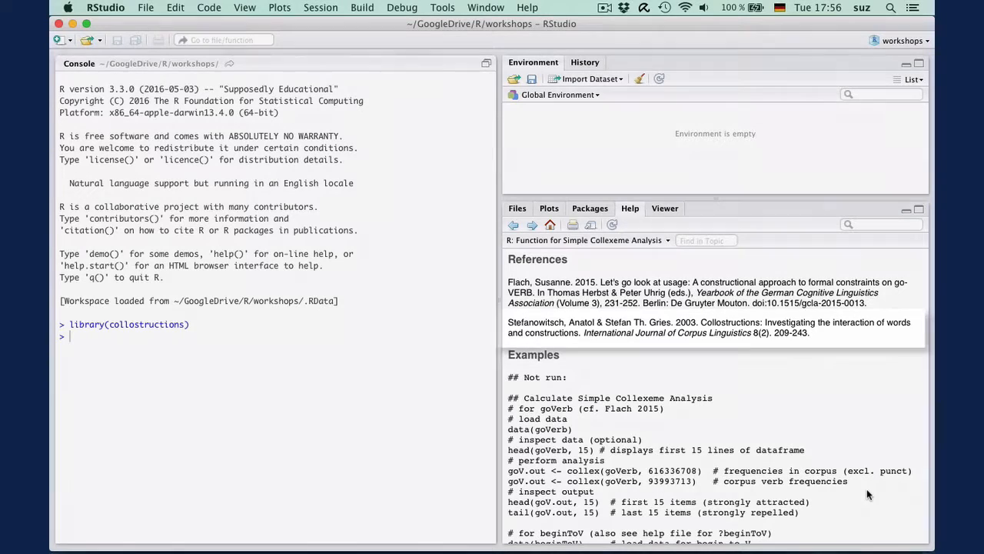
{"action": "scroll", "scroll_direction": "down", "scroll_amount": 3}
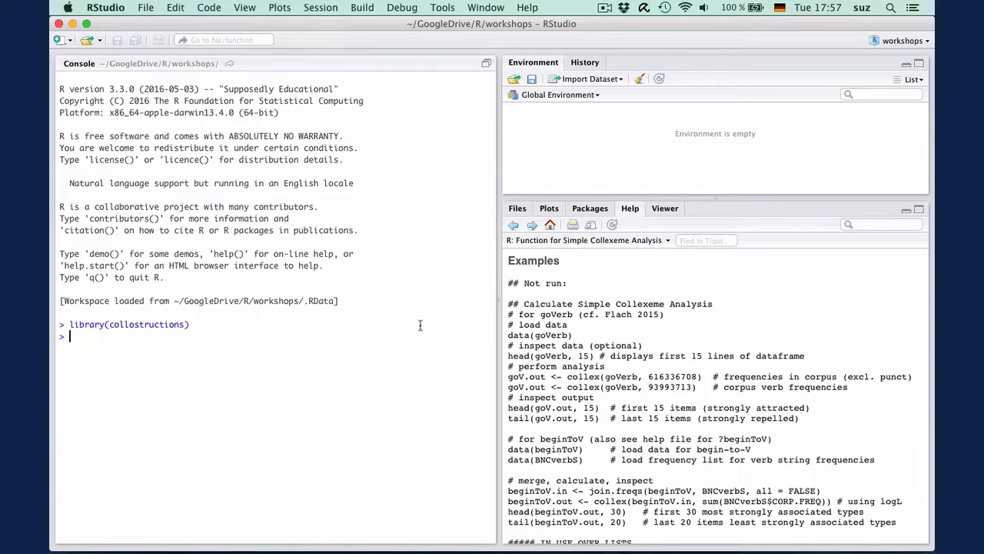
Step: Run ?collex and ?collex.dist, then list all objects with ls(pos = "package:collostructions")
{"action": "type", "text": "?col"}
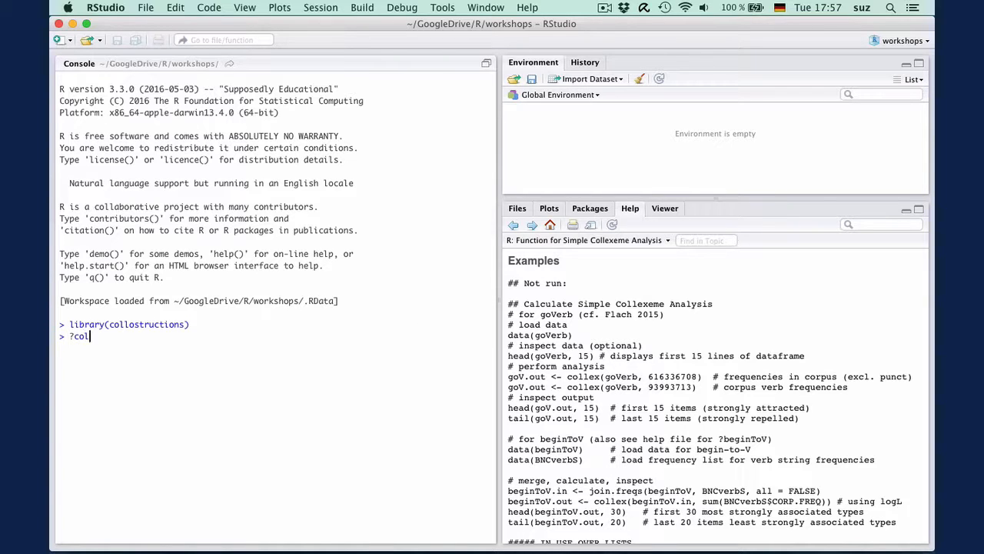
{"action": "key", "text": "Return"}
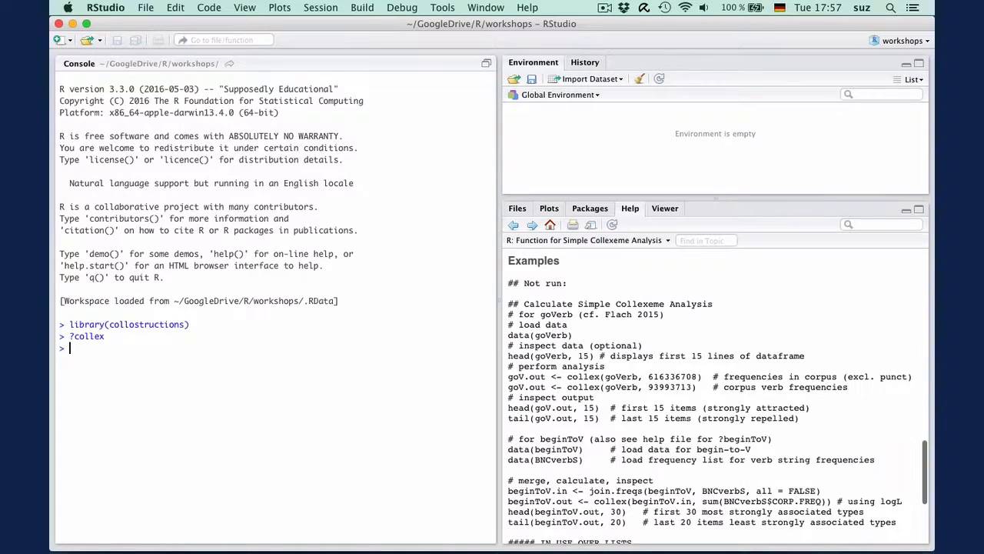
{"action": "mouse_move", "coordinate": [554, 394]}
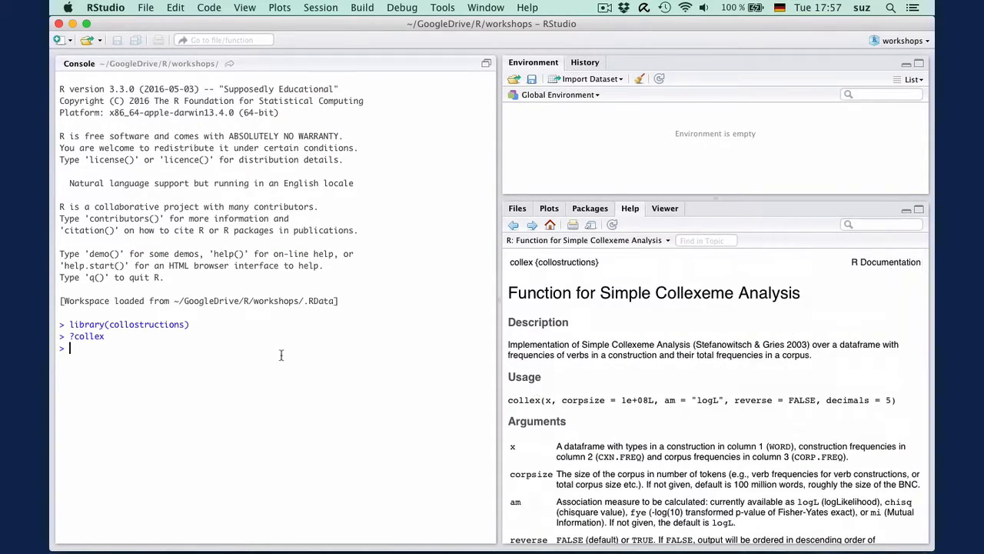
{"action": "type", "text": "?colle"}
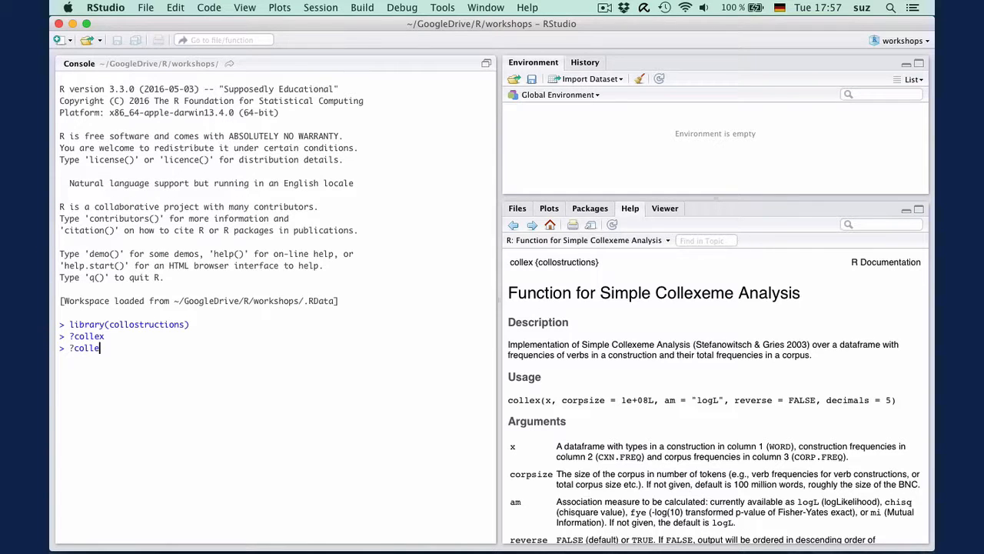
{"action": "key", "text": "Return"}
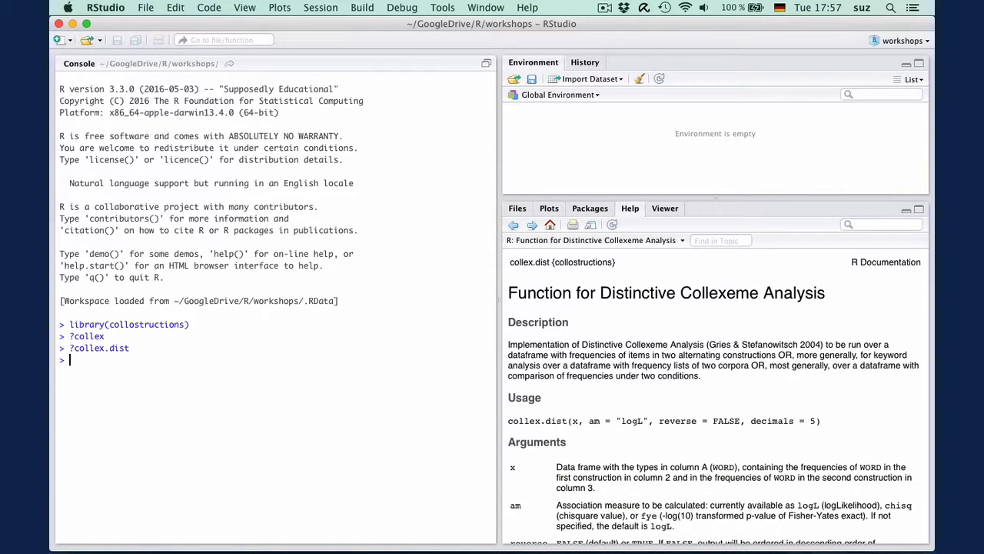
{"action": "key", "text": "Return"}
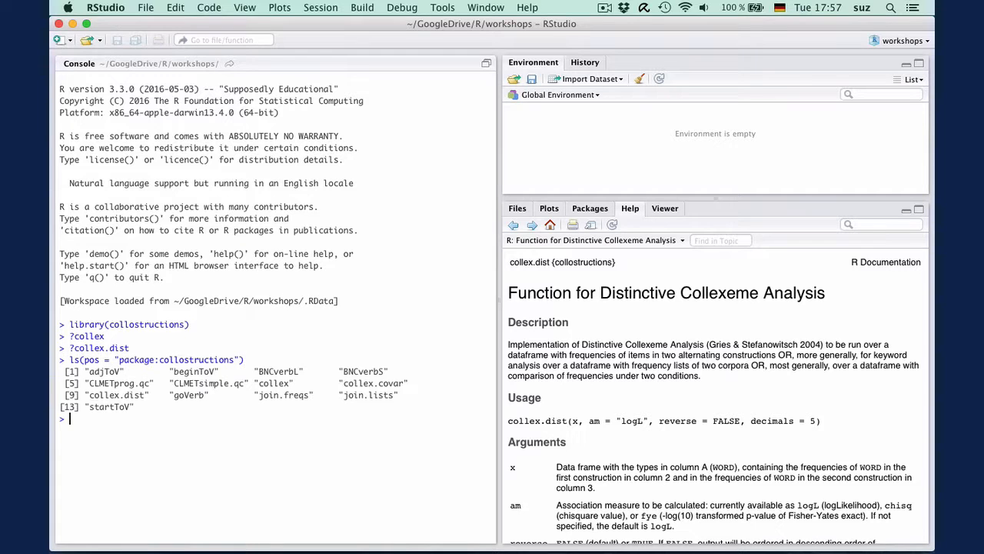